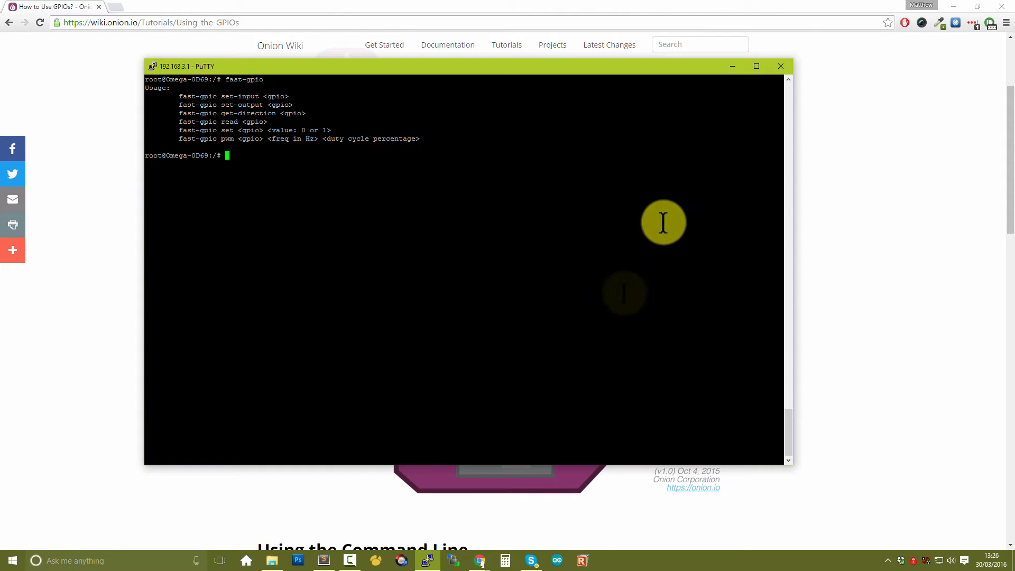
mouse_move(625, 293)
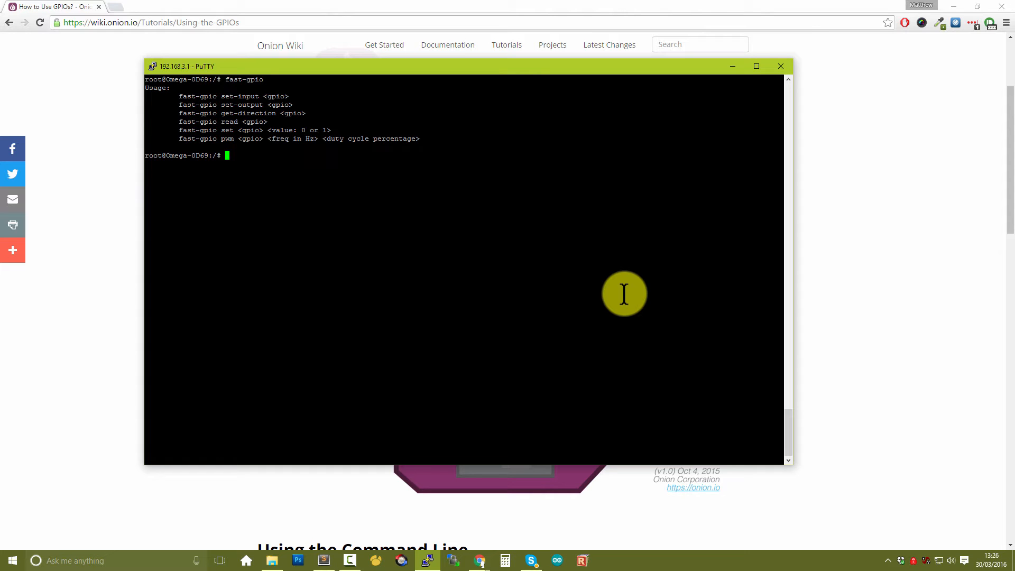
Step: Start a new fast-gpio command at the shell prompt
type("fast-gpio")
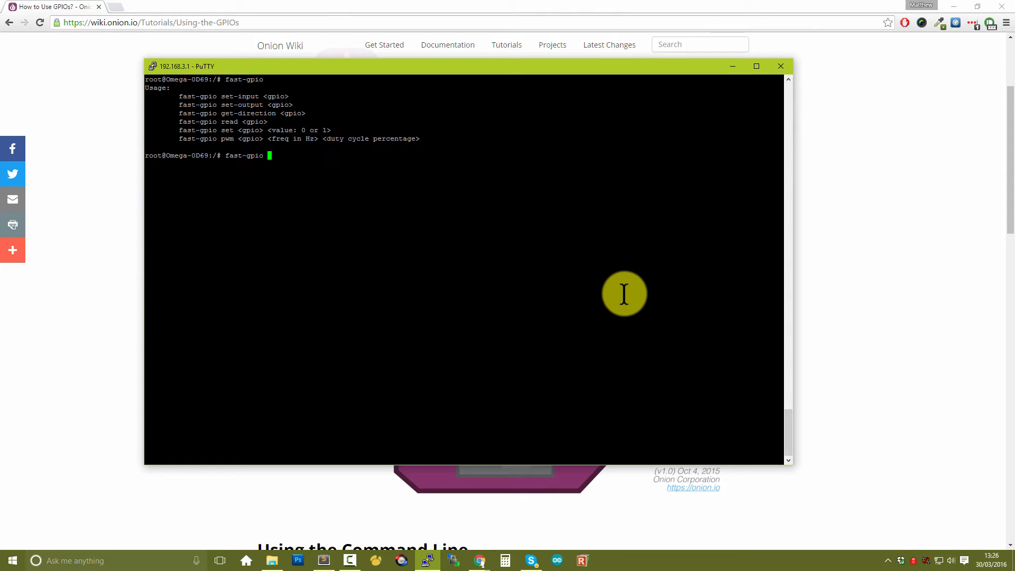
Step: Run fast-gpio set-output for pins 0 and 1, and enter set-output 6 at the prompt
type("set-")
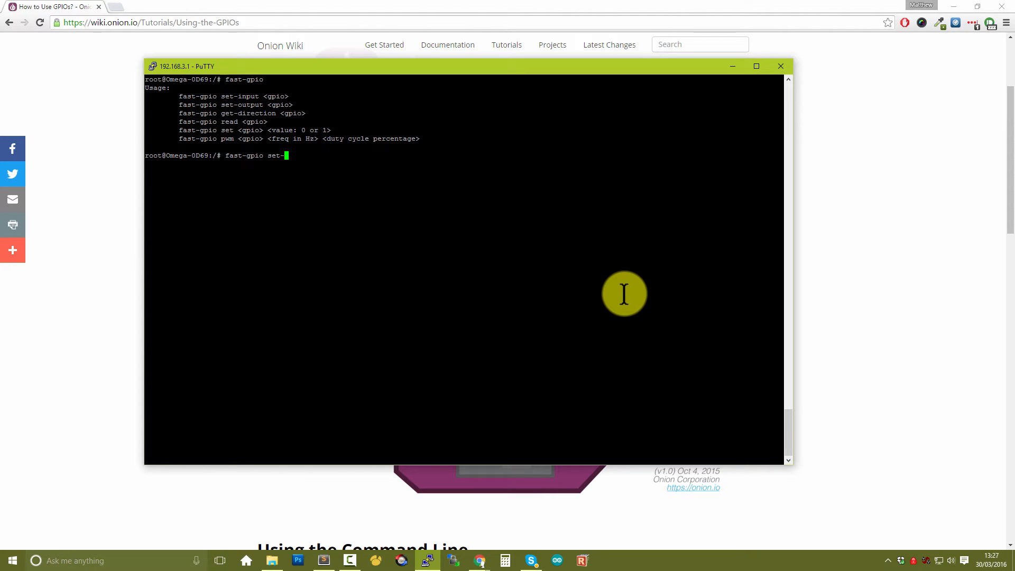
type("output 0")
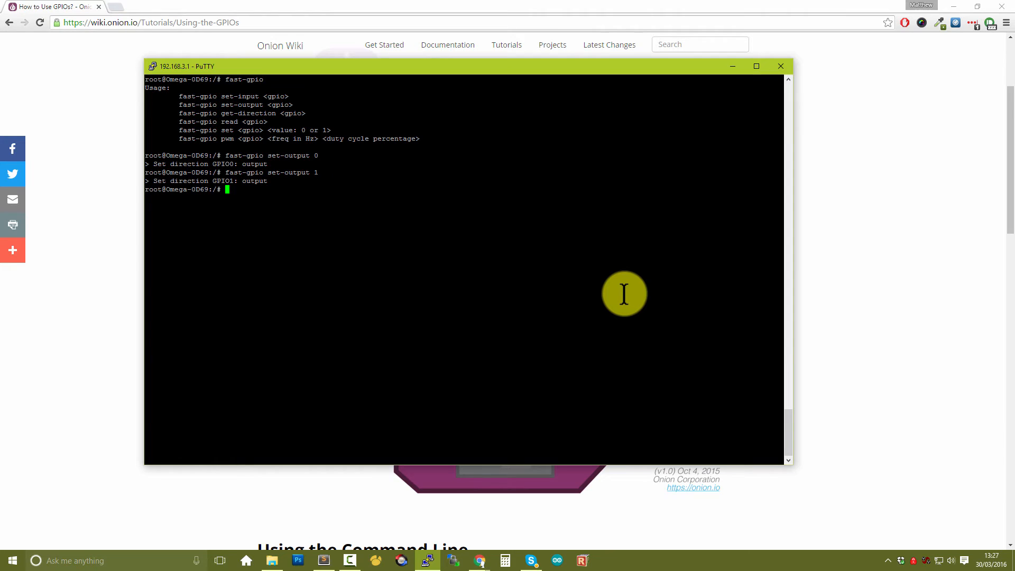
type("fast-gpio set-output 6")
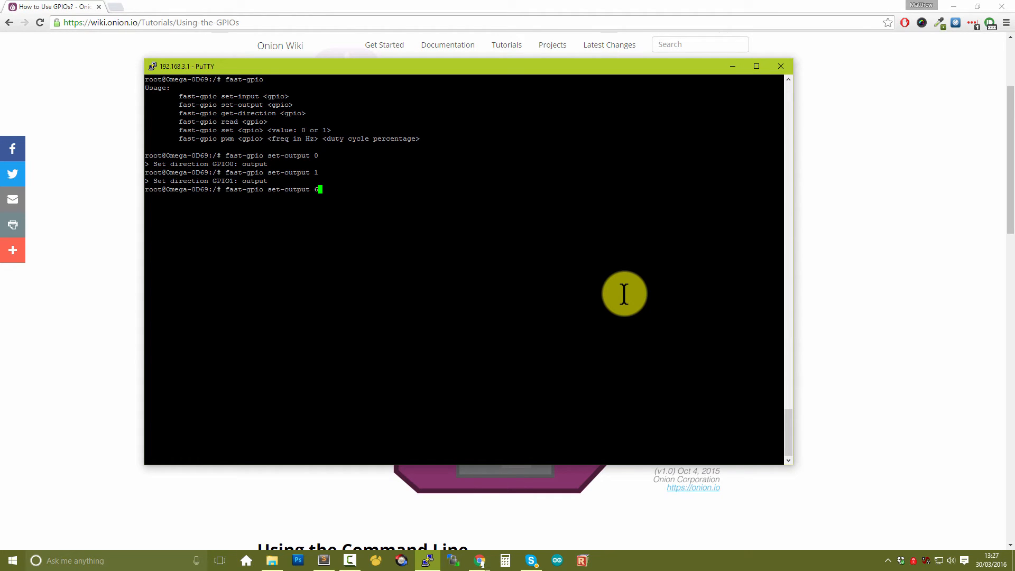
Step: Make GPIO6 an output, drive GPIO0 low with set 0 0, and drive GPIO6 high with set 6 1
key("Return")
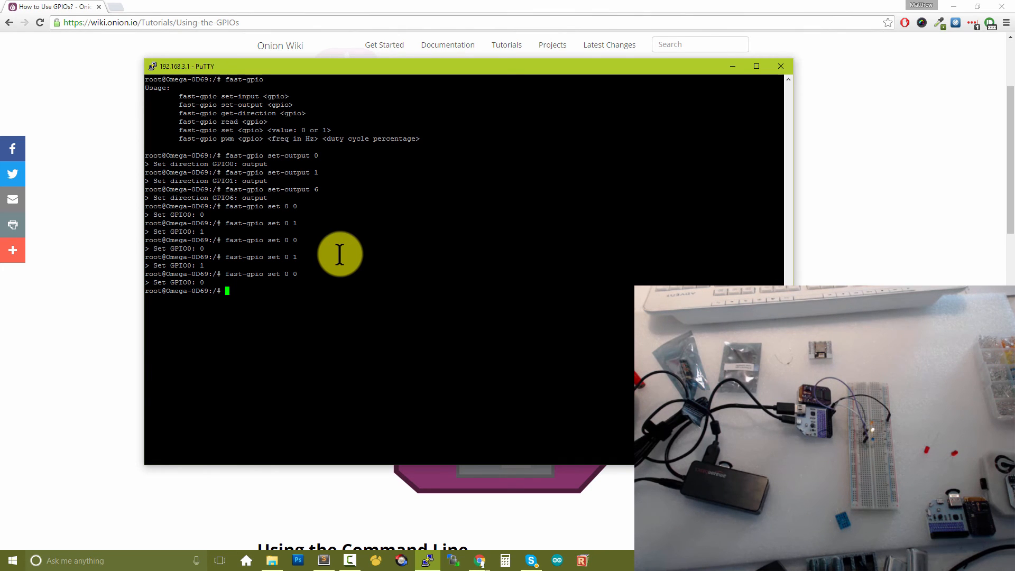
type("fast-gpio set 0 0")
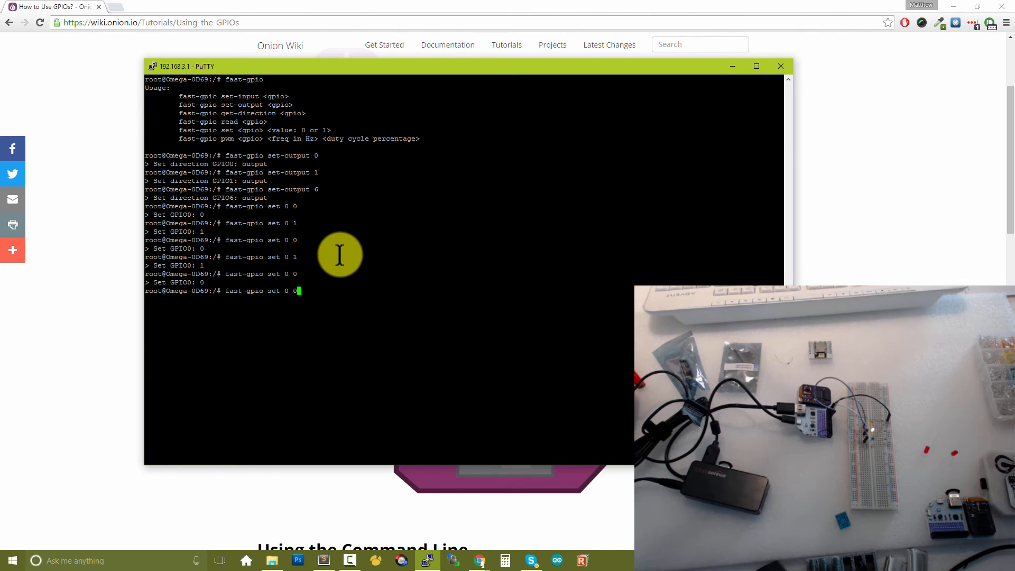
key("Return")
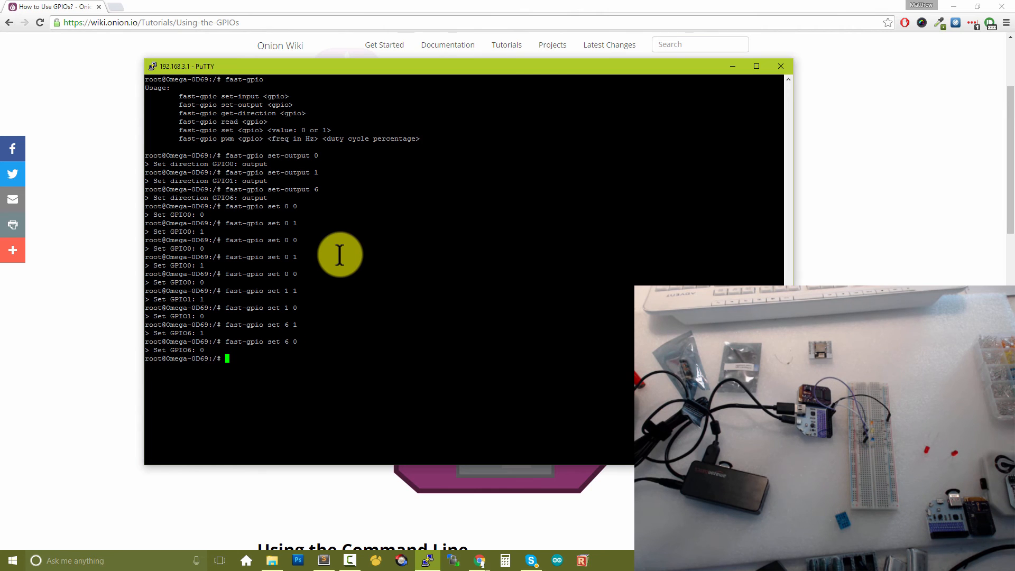
type("fast-gpio set 6")
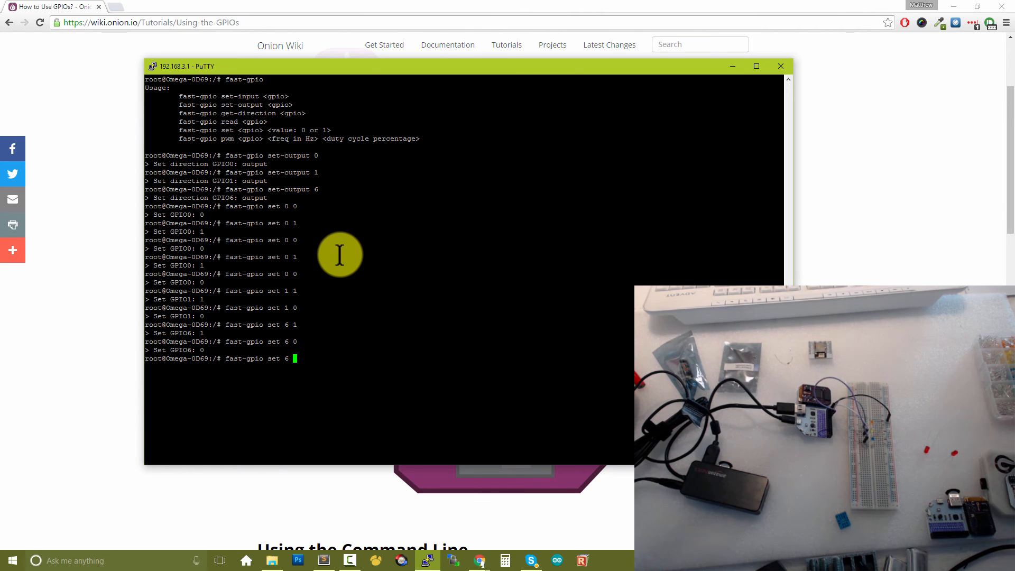
key("Return")
type("fast-gpio")
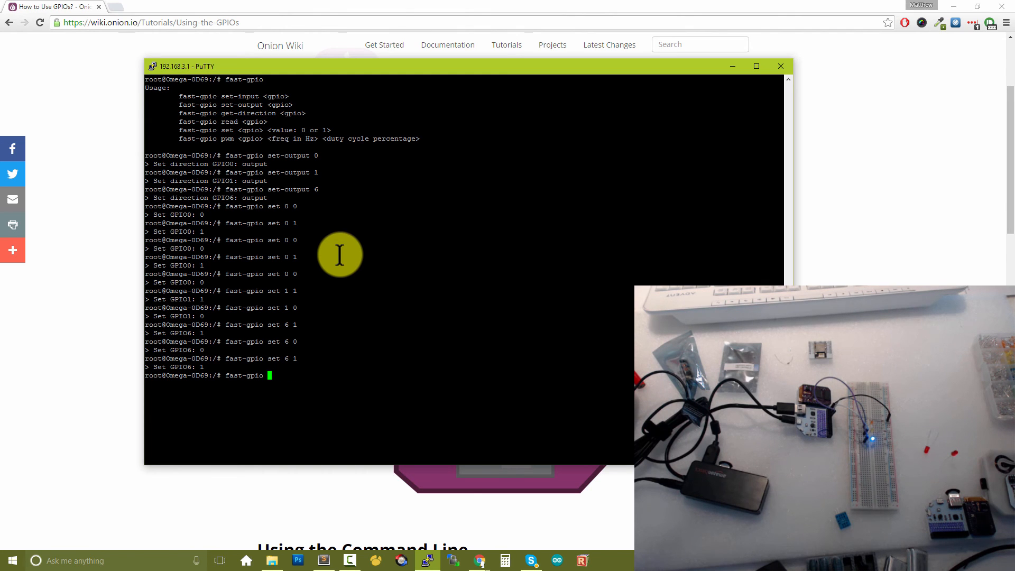
Step: Run fast-gpio read on pins 0, 1 and 6, returning 0, 0 and 1
type("read")
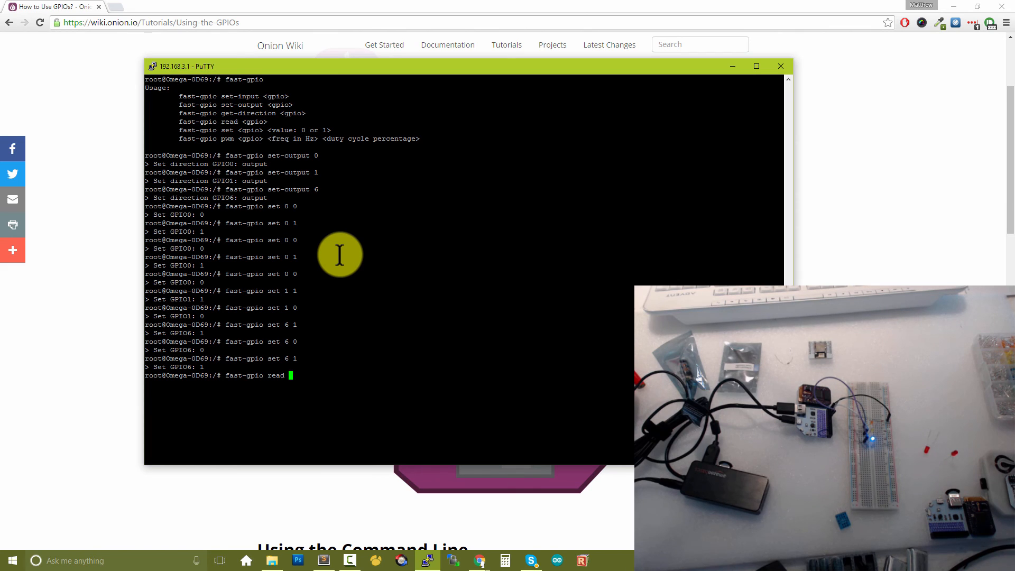
key("Return")
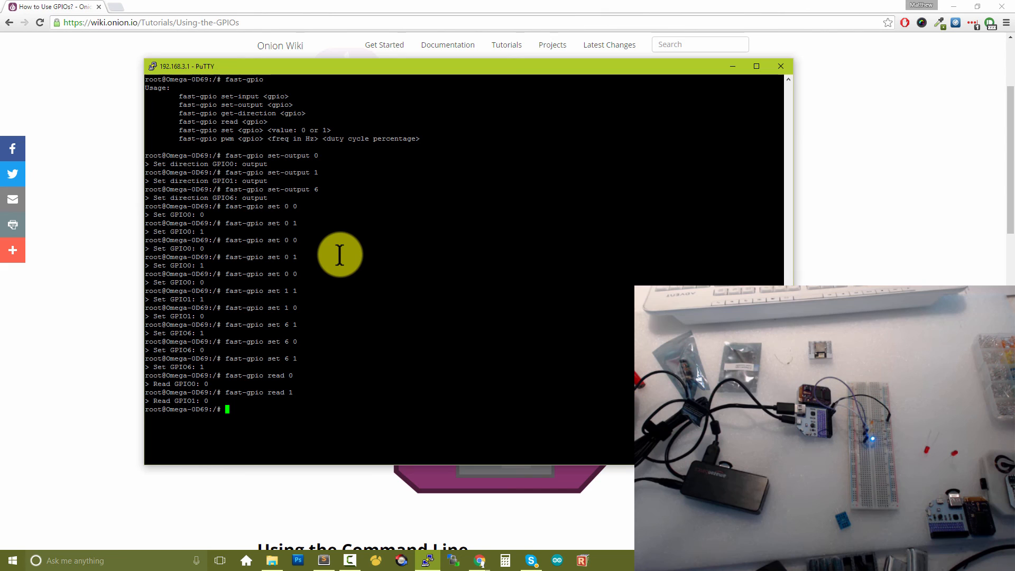
type("fast-gpio read")
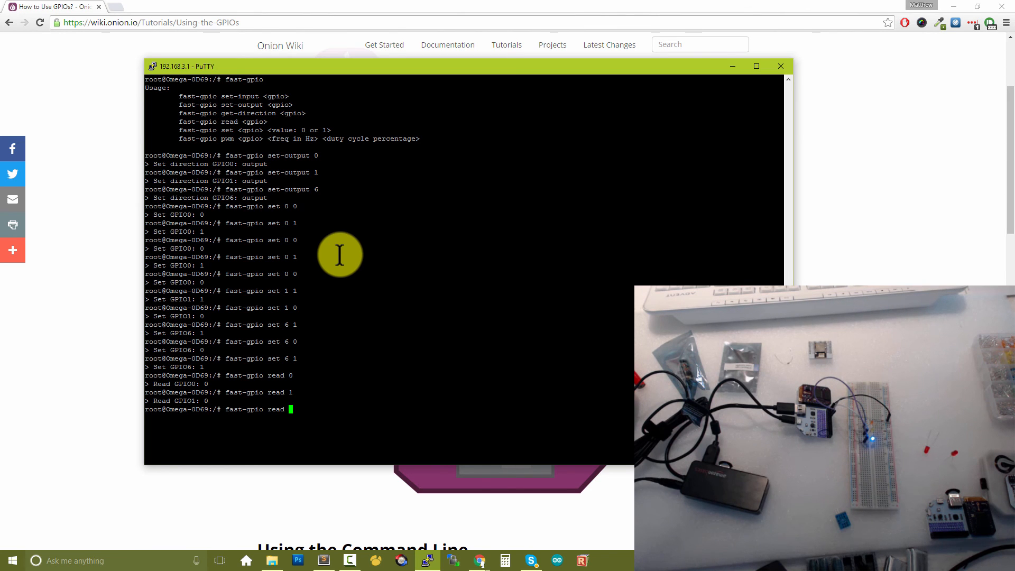
key("Return")
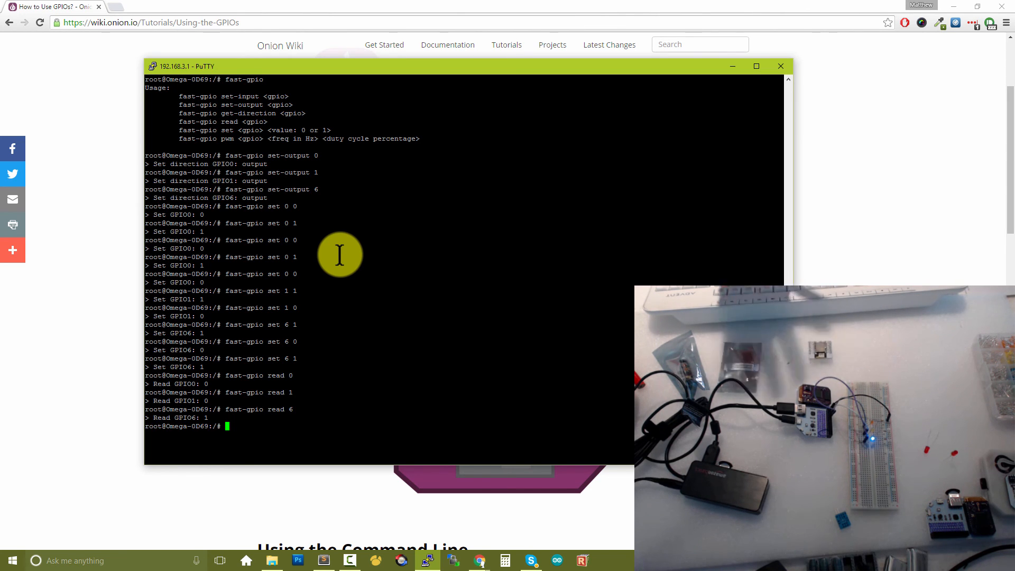